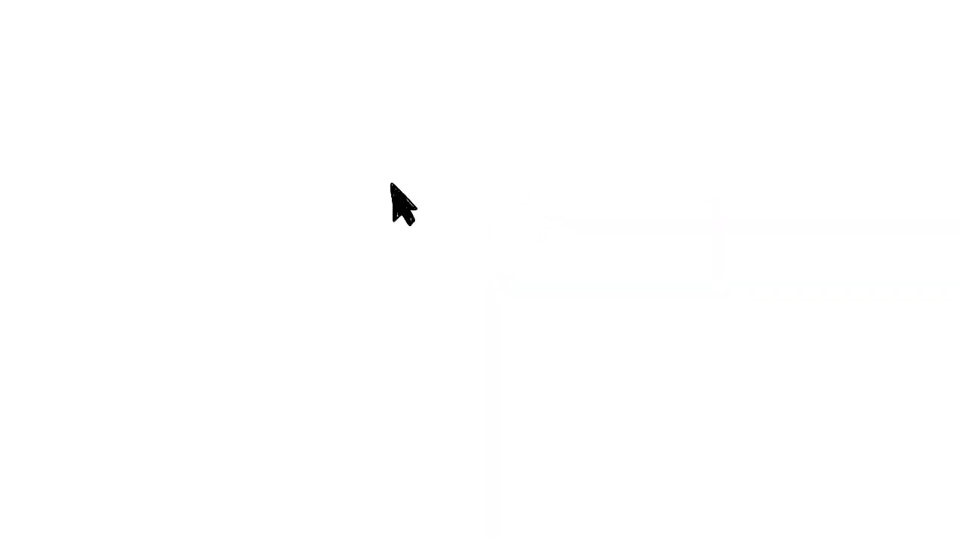
mouse_move(456, 254)
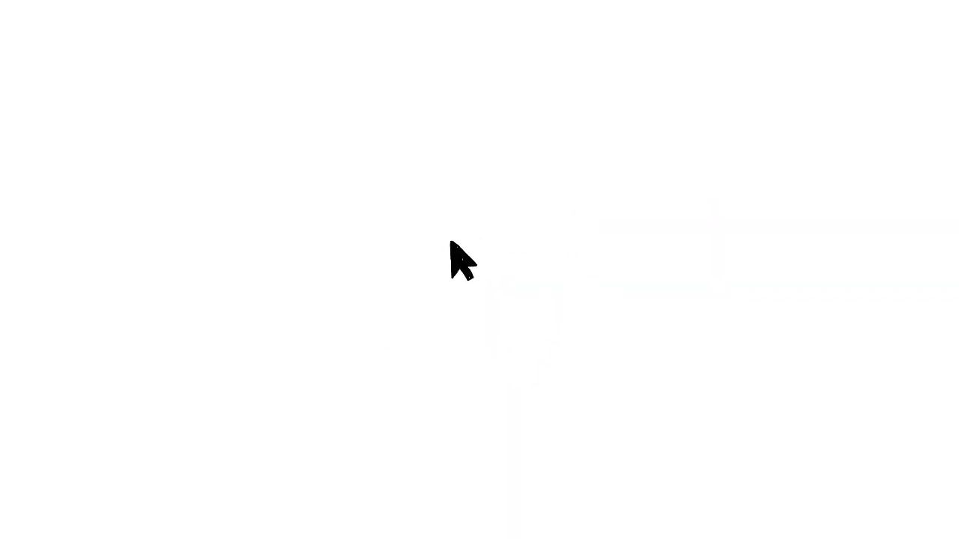